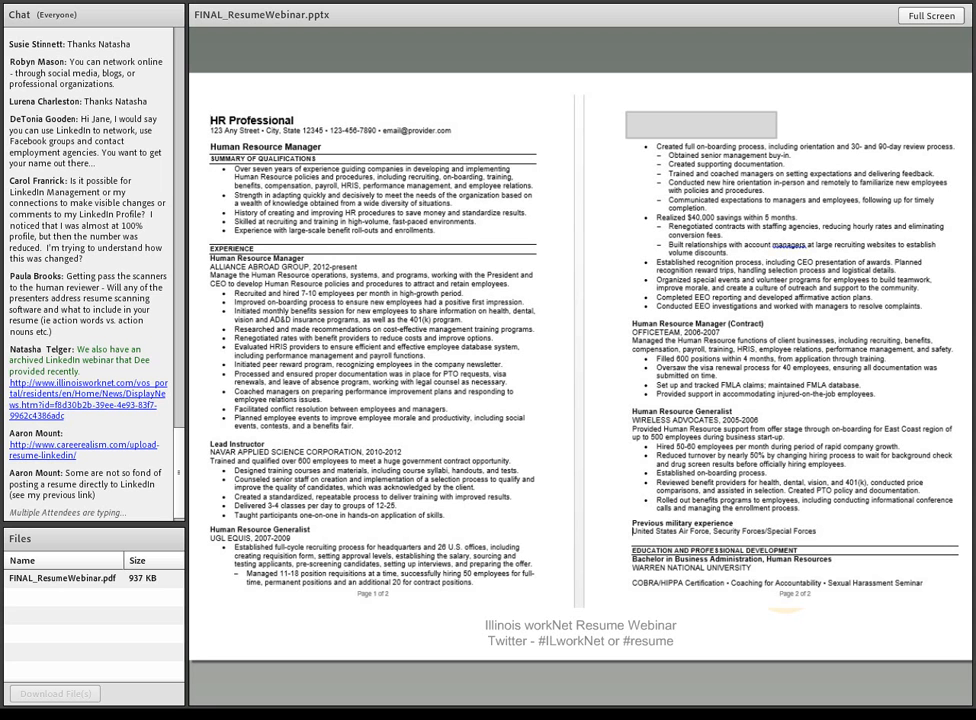
{"action": "scroll", "scroll_direction": "down", "scroll_amount": 3}
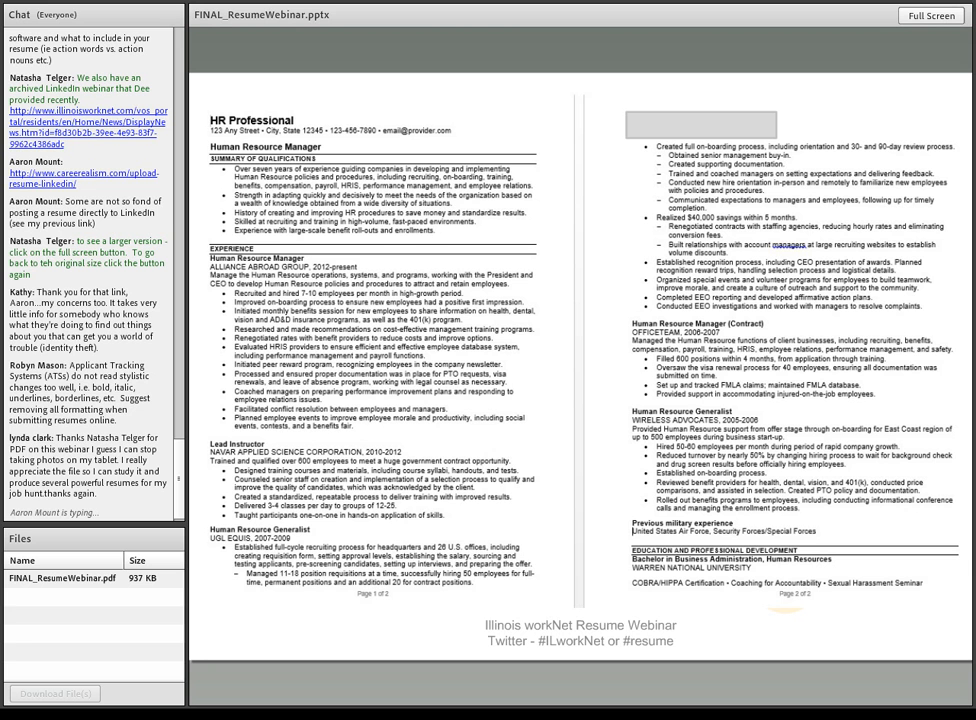
{"action": "scroll", "scroll_direction": "up", "scroll_amount": 3}
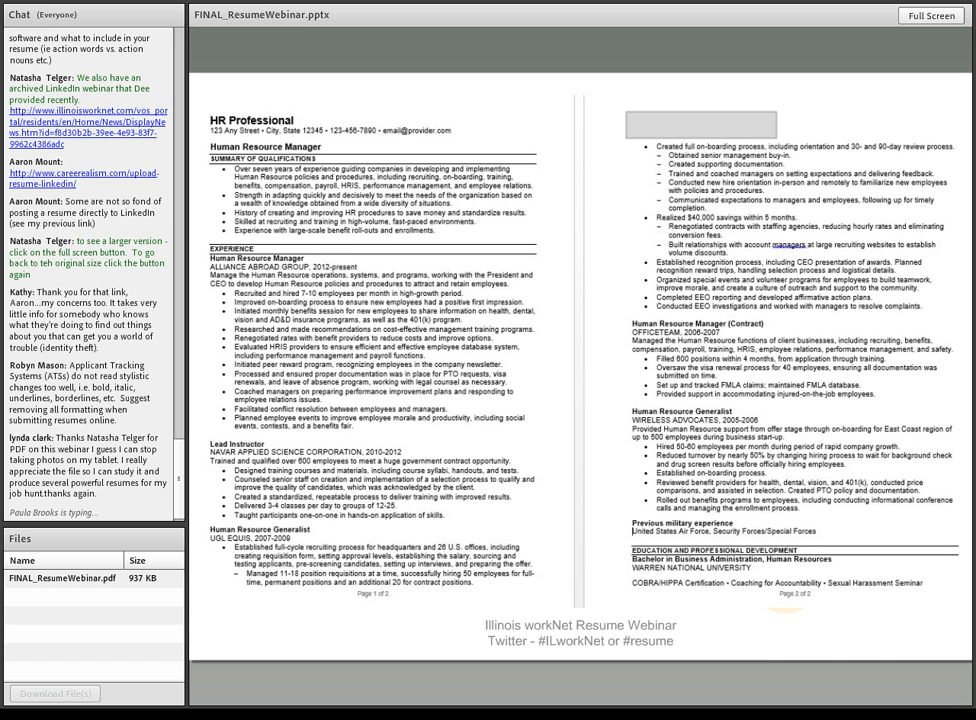
{"action": "scroll", "scroll_direction": "up", "scroll_amount": 3}
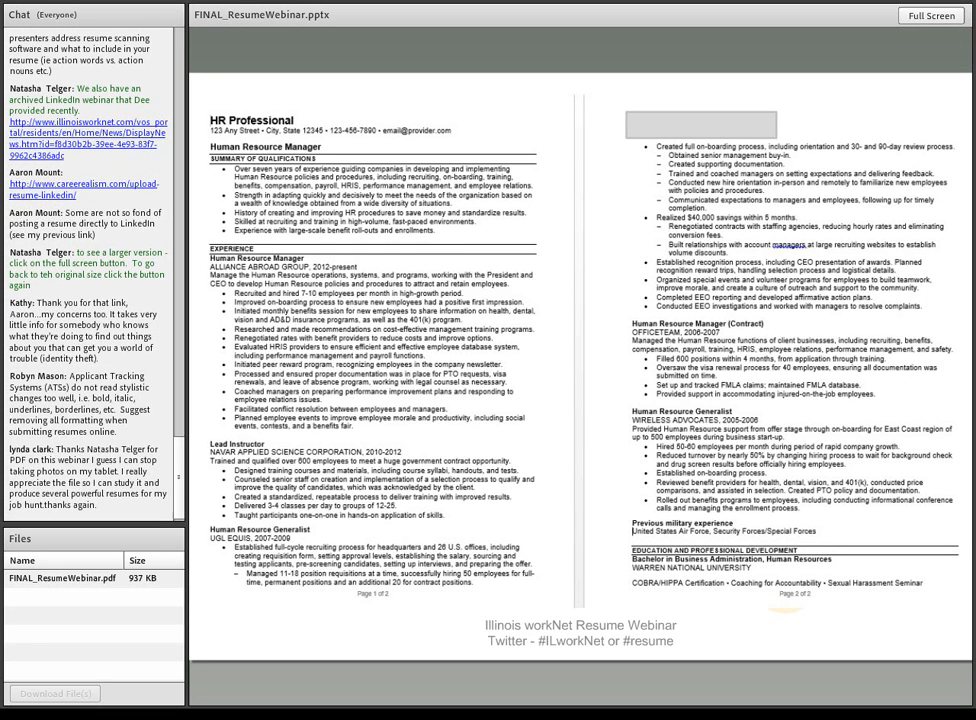
{"action": "scroll", "scroll_direction": "down", "scroll_amount": 3}
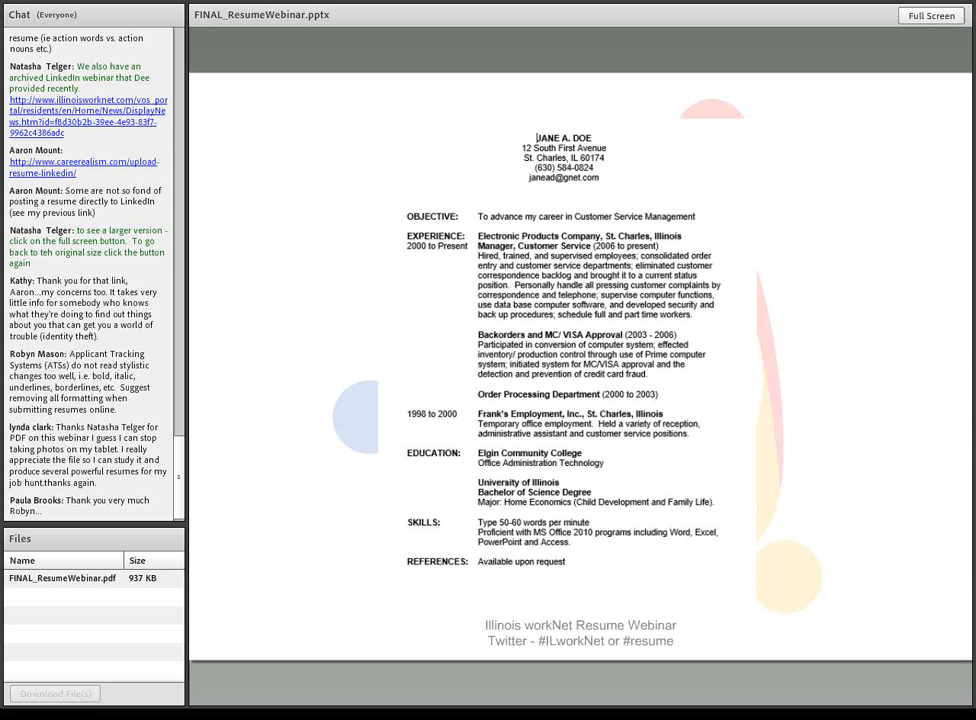
{"action": "scroll", "scroll_direction": "down", "scroll_amount": 3}
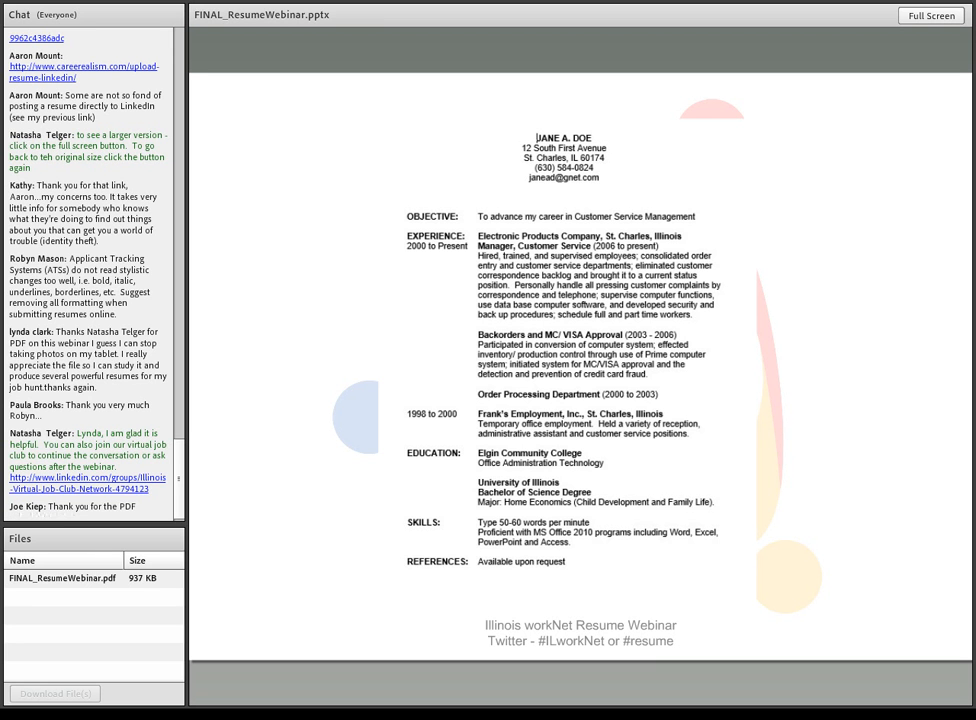
{"action": "scroll", "scroll_direction": "down", "scroll_amount": 3}
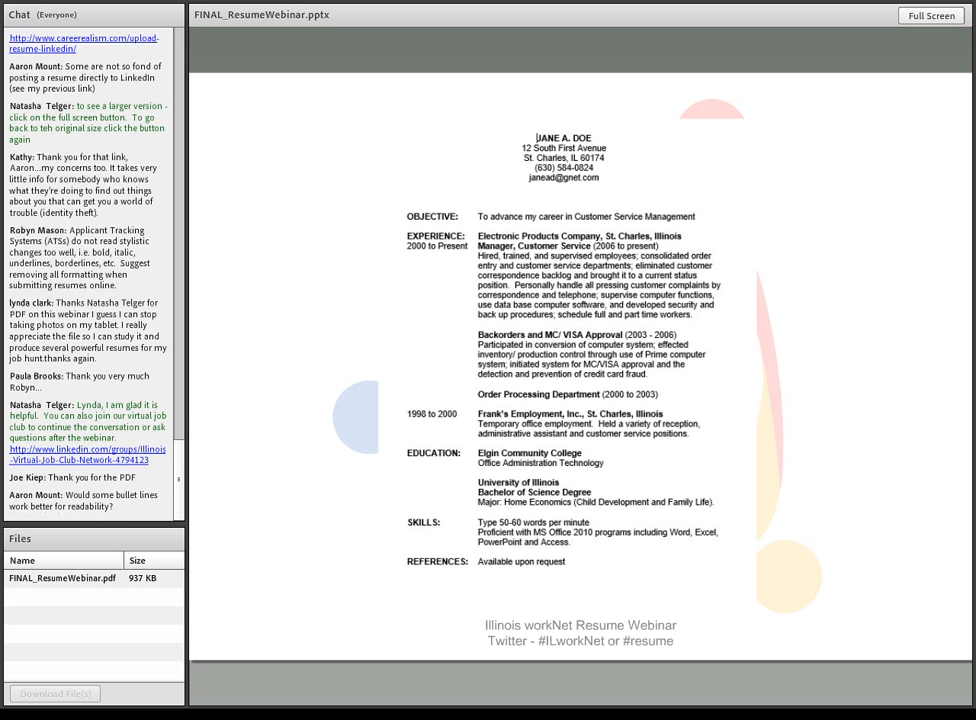
{"action": "scroll", "scroll_direction": "down", "scroll_amount": 3}
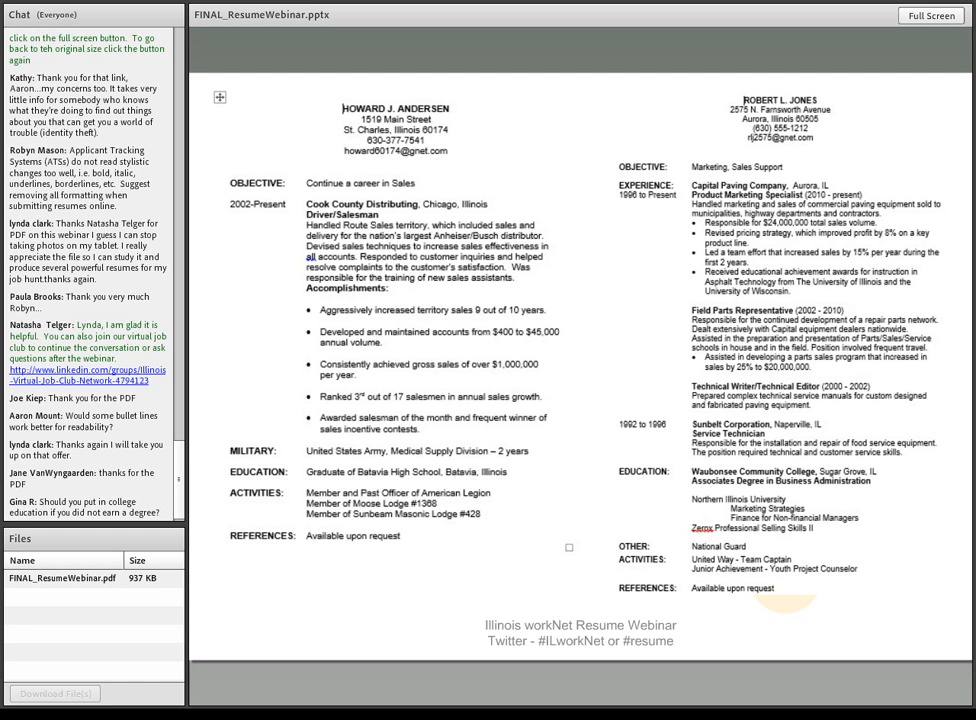
{"action": "scroll", "scroll_direction": "down", "scroll_amount": 3}
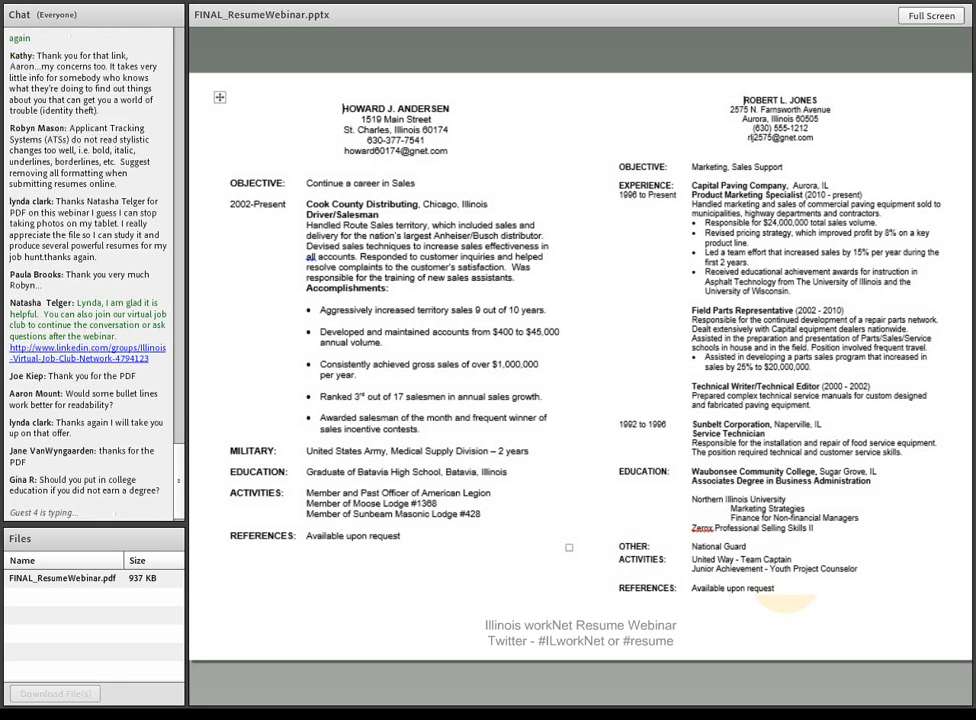